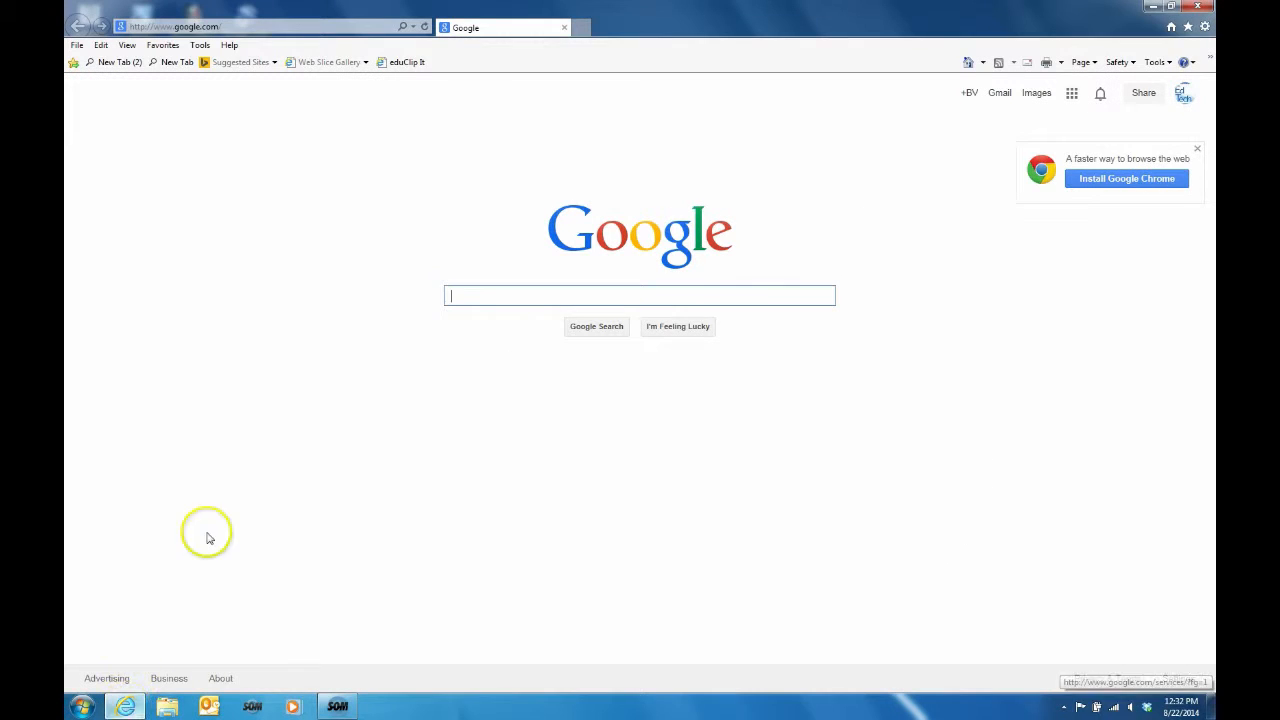
pyautogui.moveTo(208, 516)
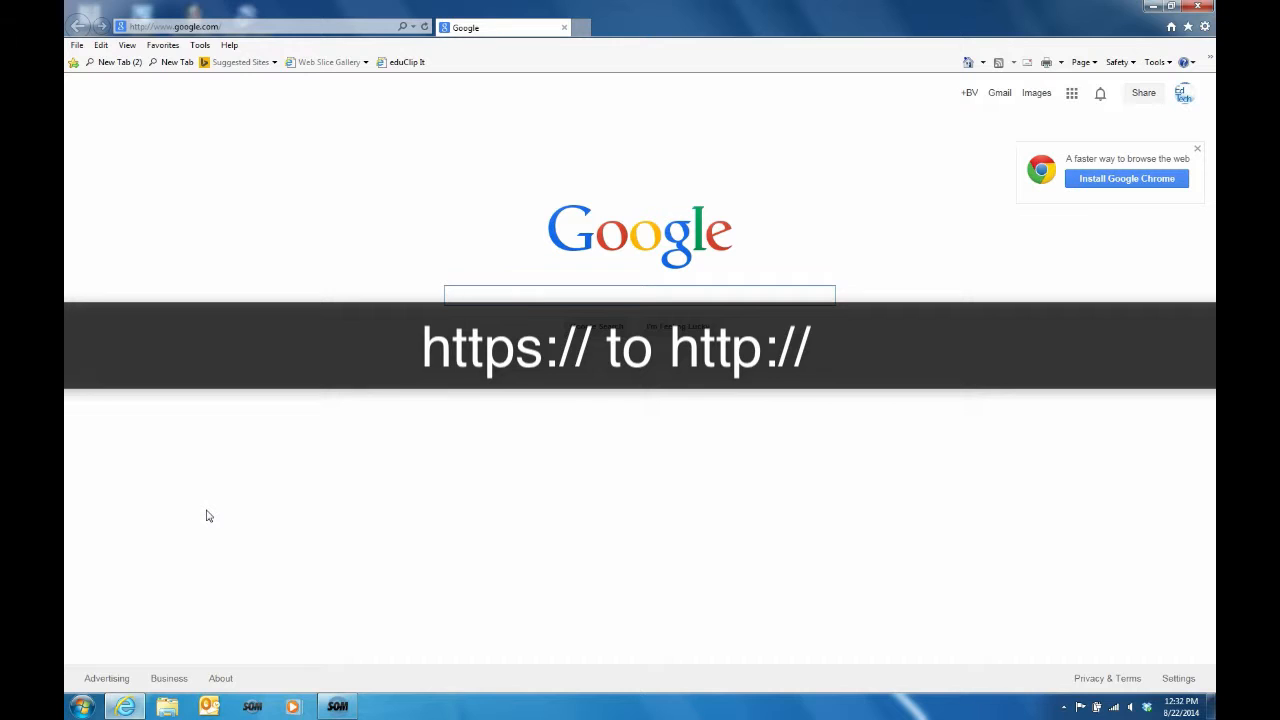
# Step: Reveal the Safety submenu from the Tools gear to reach Delete browsing history
pyautogui.click(640, 296)
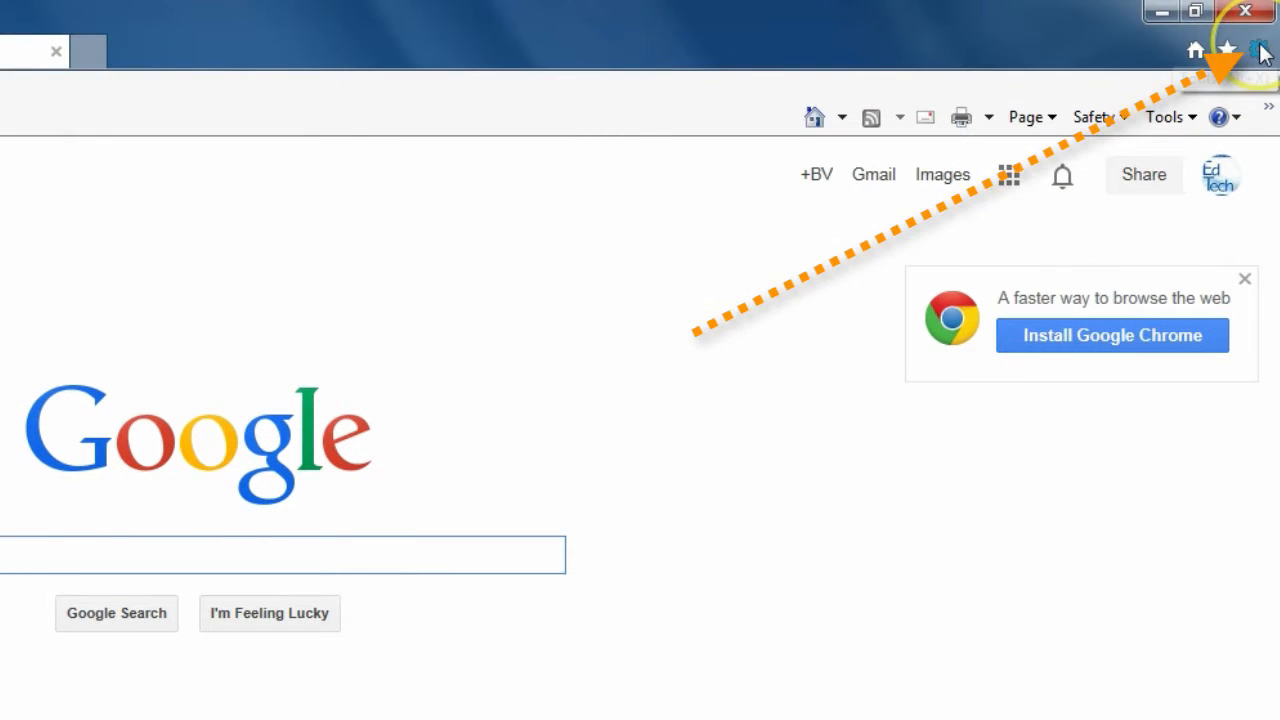
pyautogui.click(1262, 50)
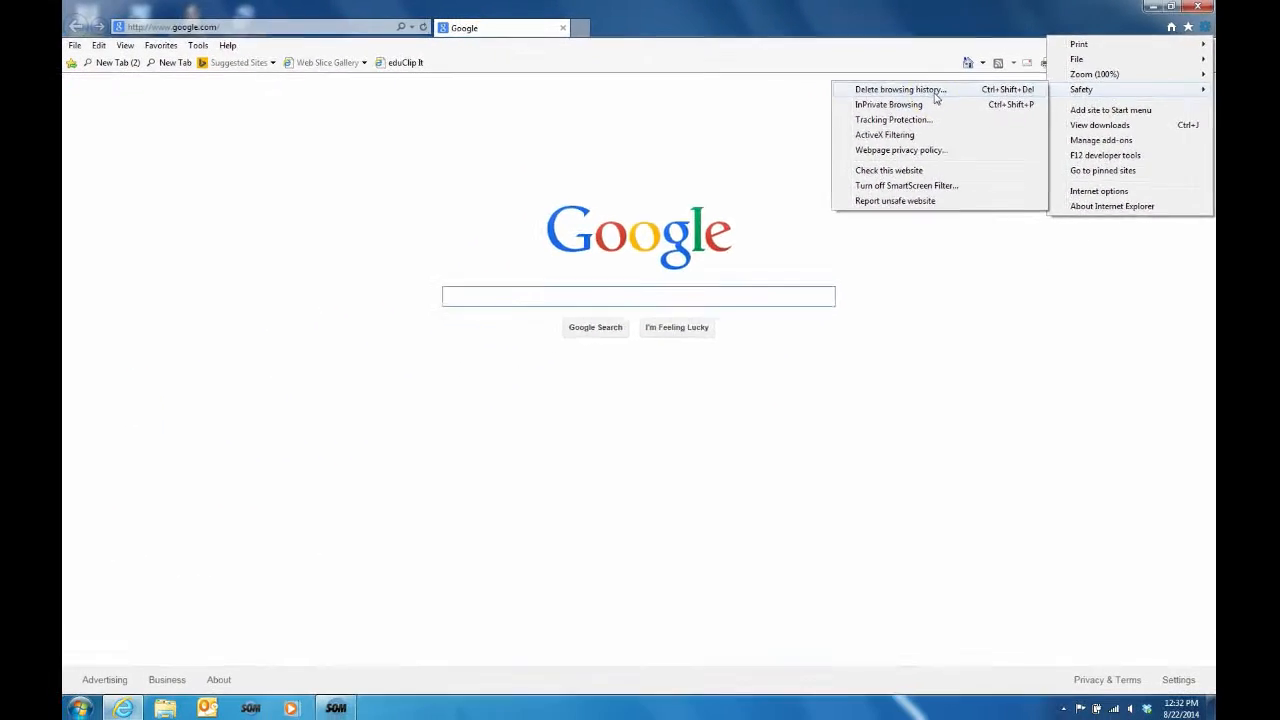
# Step: Delete Temporary Internet files, Cookies and History from the Delete Browsing History dialog
pyautogui.click(900, 90)
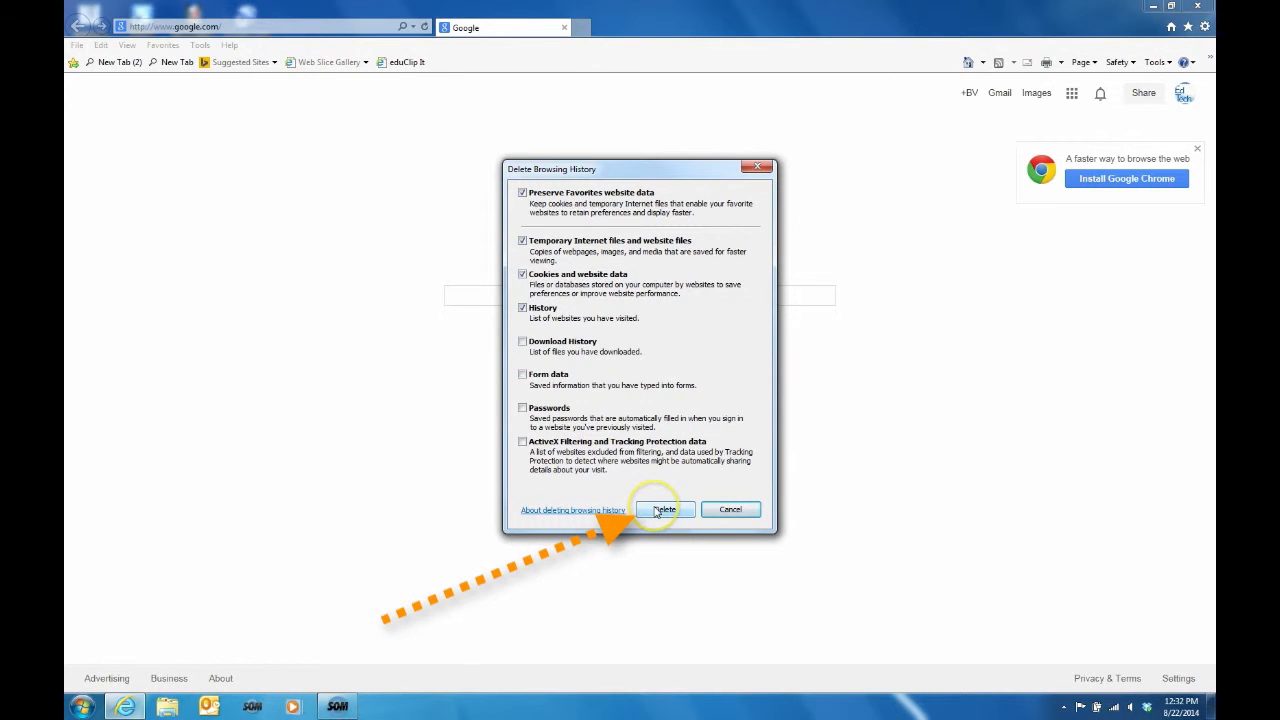
pyautogui.click(664, 510)
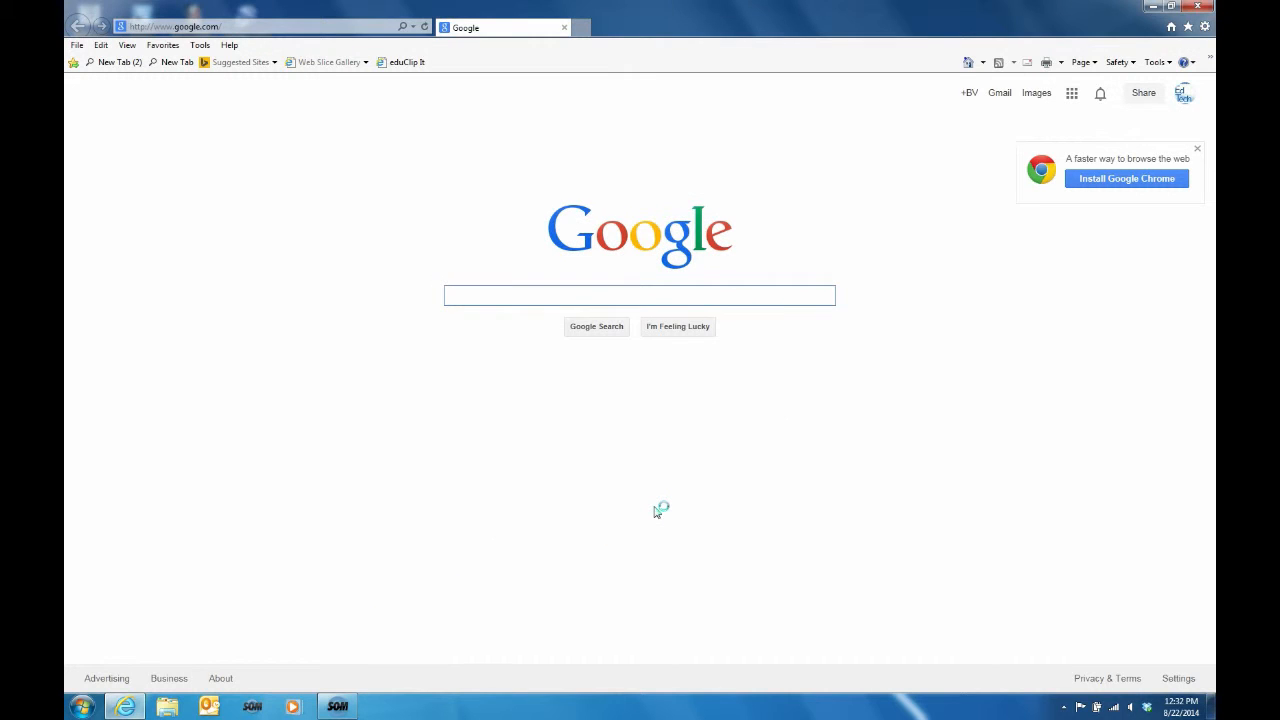